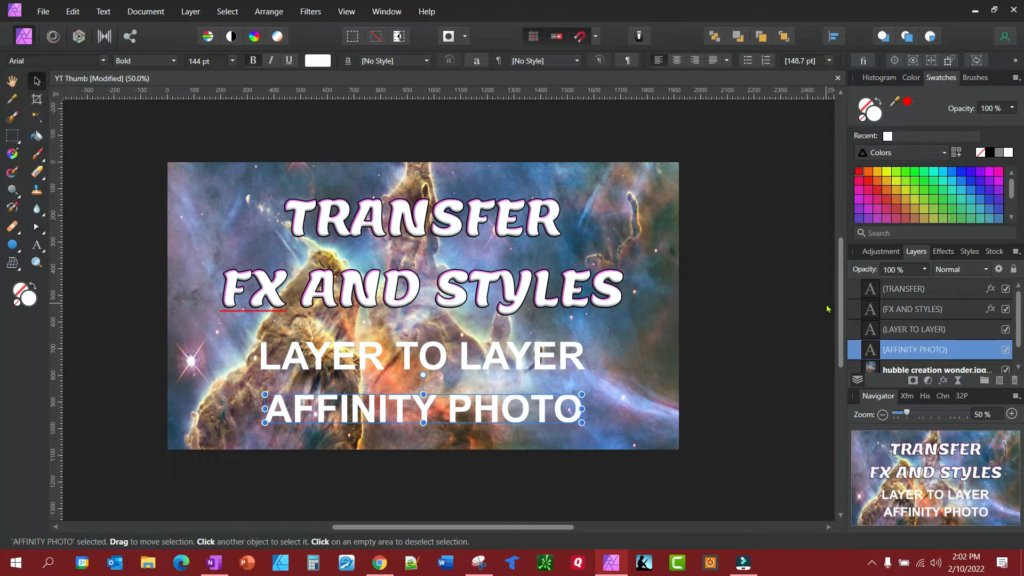
pyautogui.moveTo(717, 203)
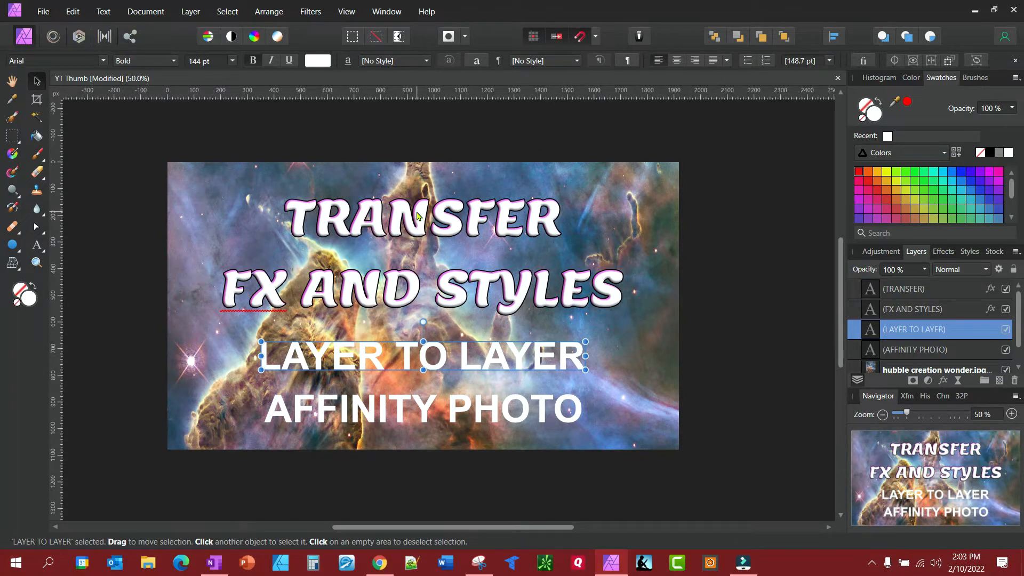
pyautogui.moveTo(320, 241)
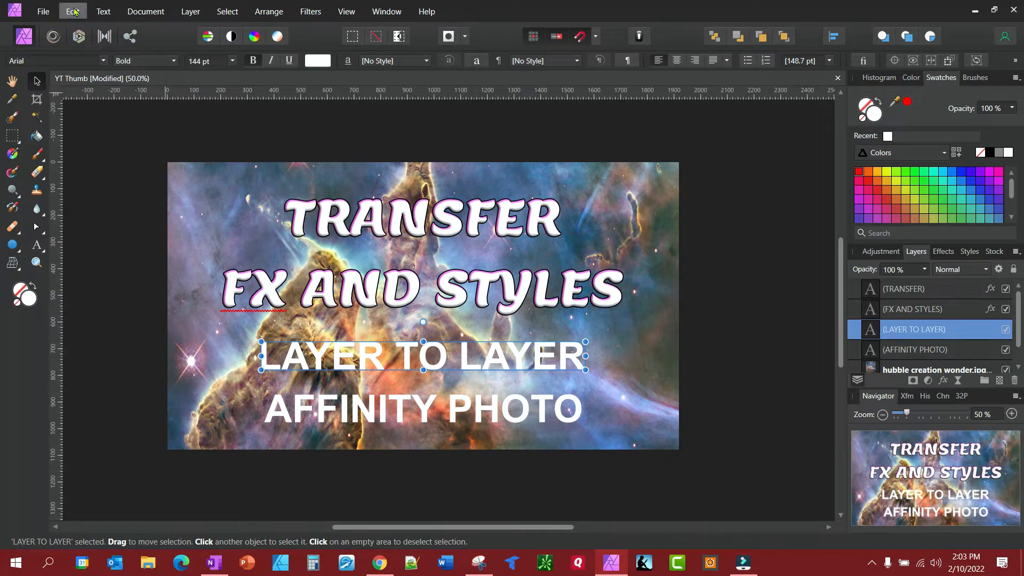
# Paste the copied Lemon-font title style onto the LAYER TO LAYER text.
pyautogui.click(72, 11)
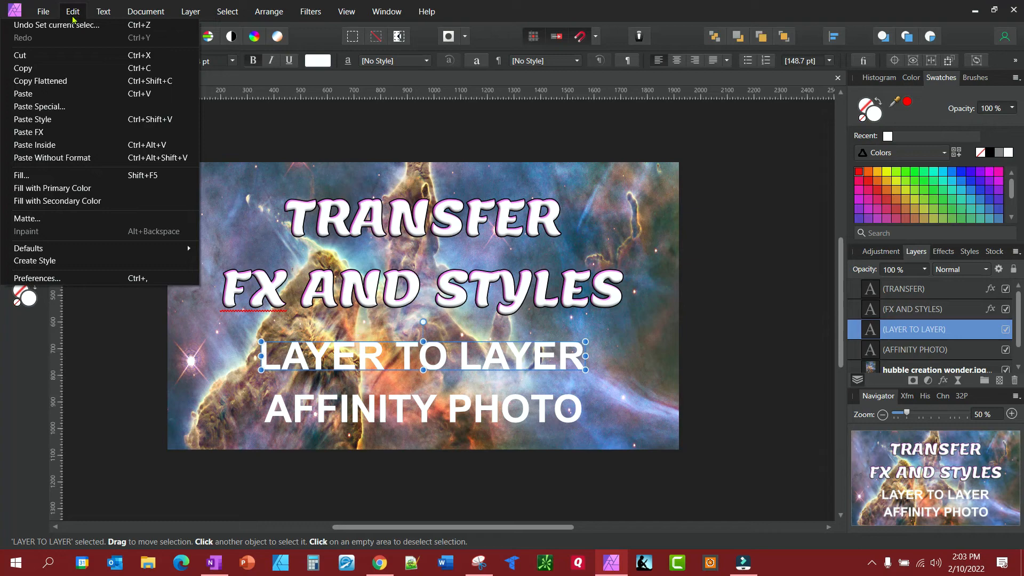
pyautogui.moveTo(32, 119)
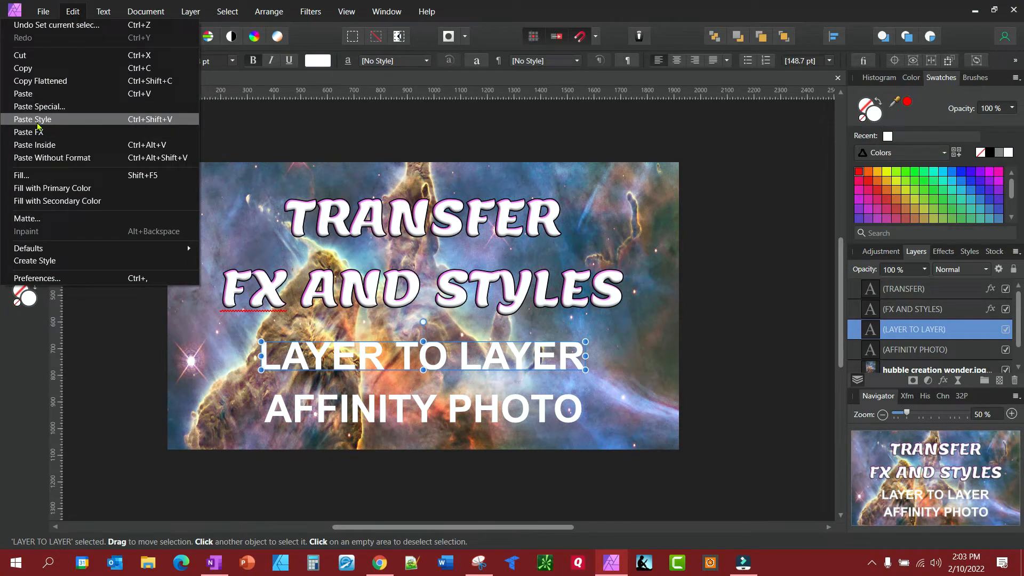
pyautogui.moveTo(27, 132)
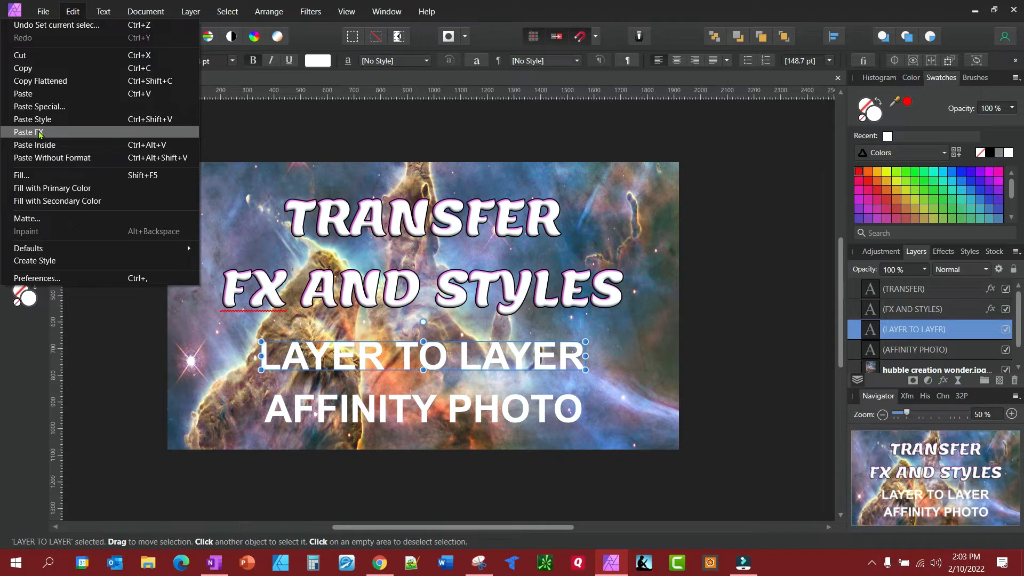
pyautogui.moveTo(32, 119)
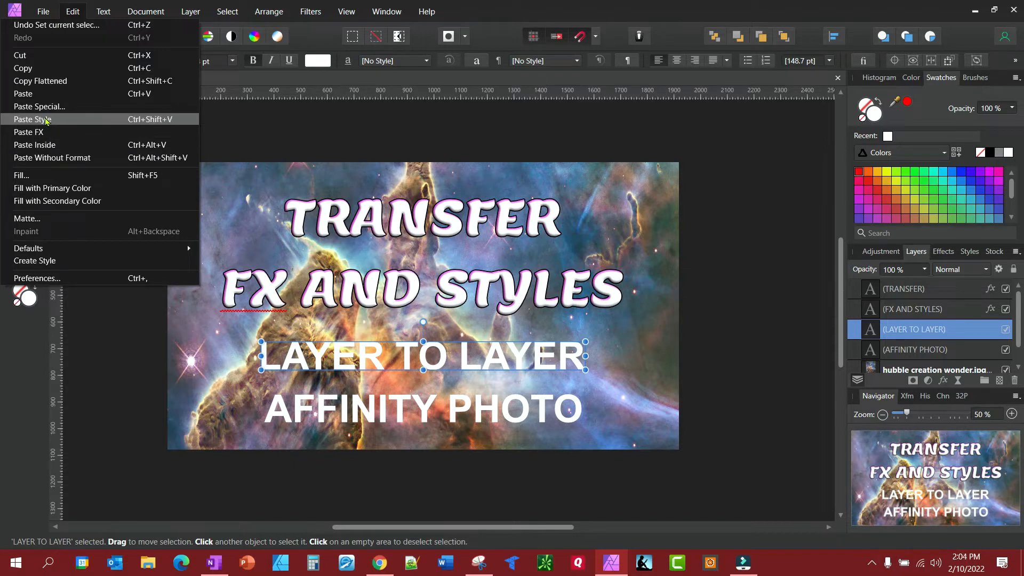
pyautogui.moveTo(46, 119)
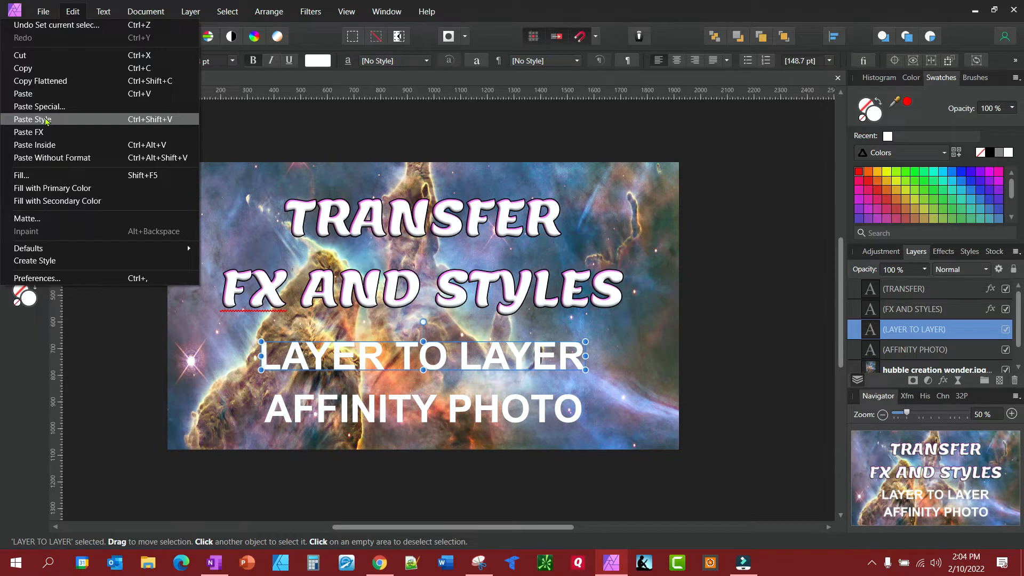
pyautogui.click(31, 119)
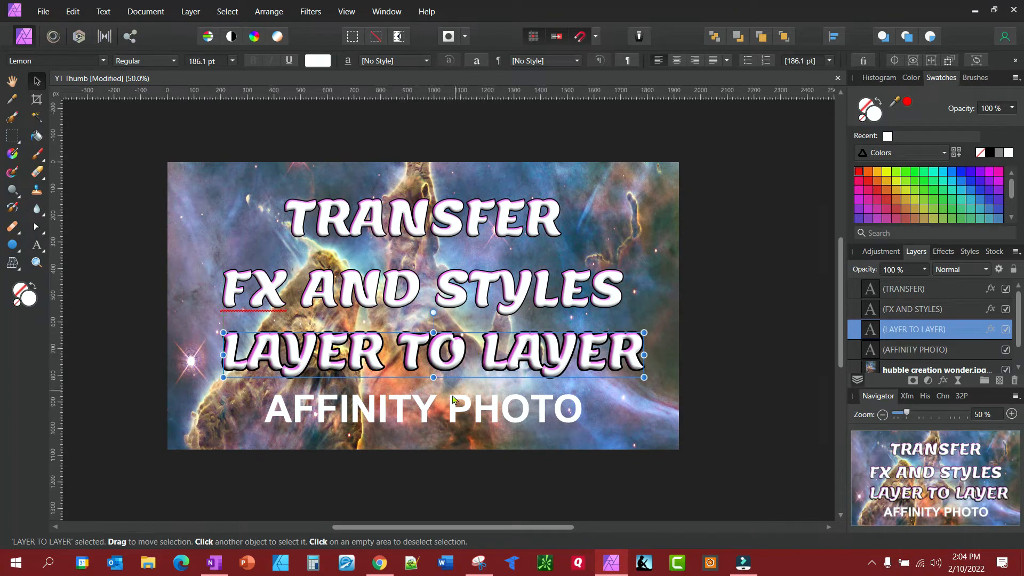
pyautogui.moveTo(423, 410)
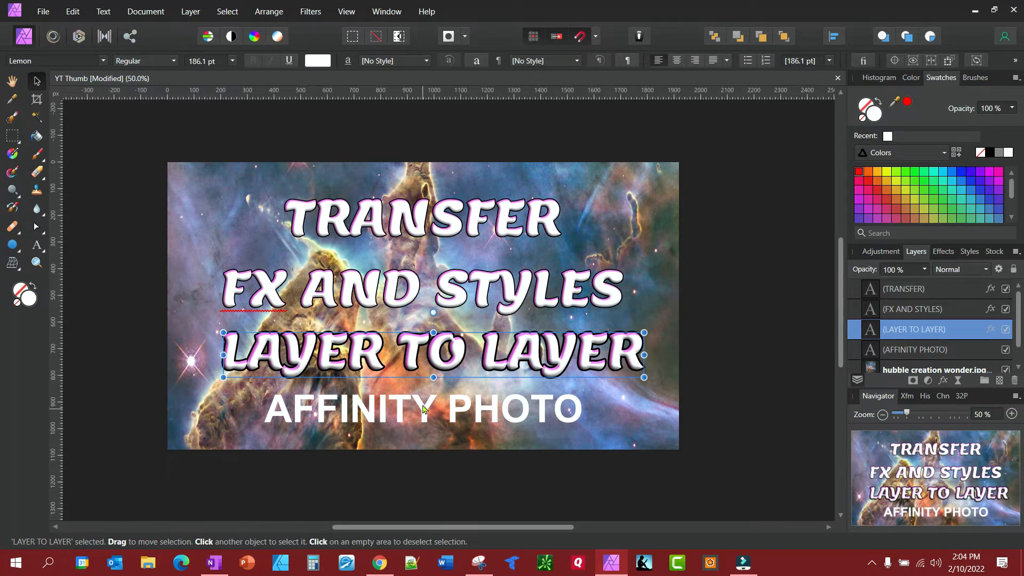
# Select the AFFINITY PHOTO text layer and bring up the Edit menu's paste options.
pyautogui.click(422, 408)
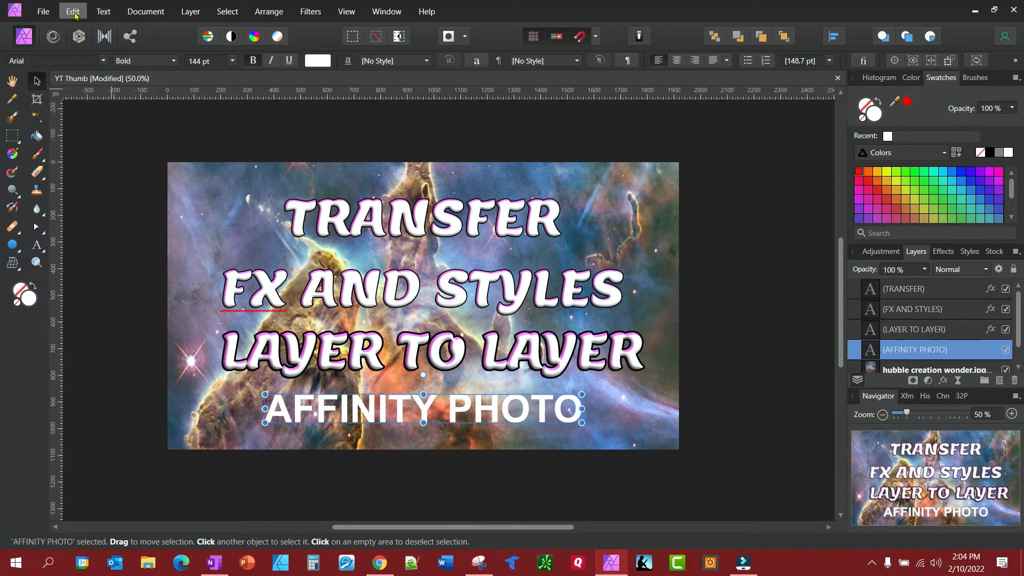
pyautogui.click(73, 11)
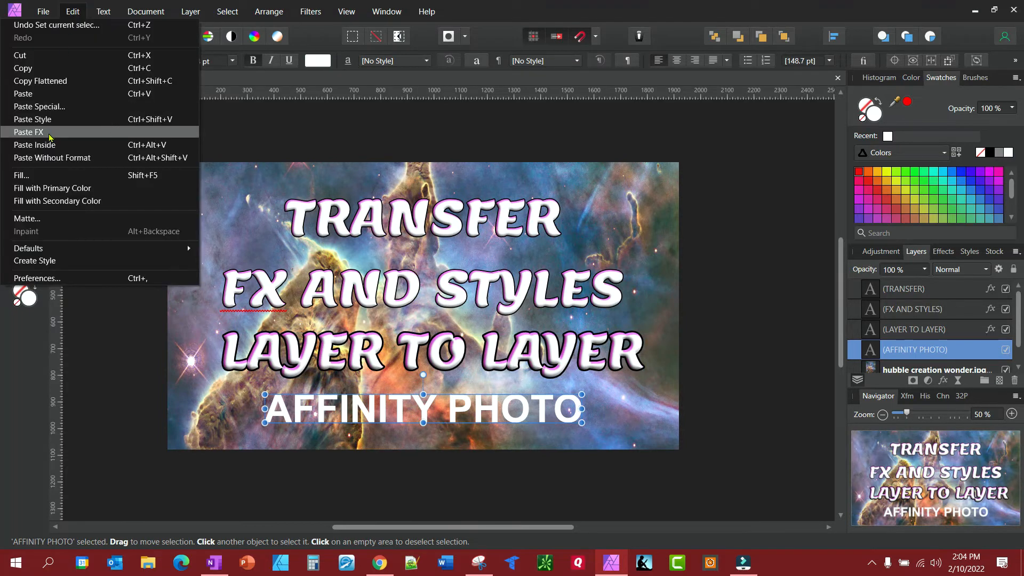